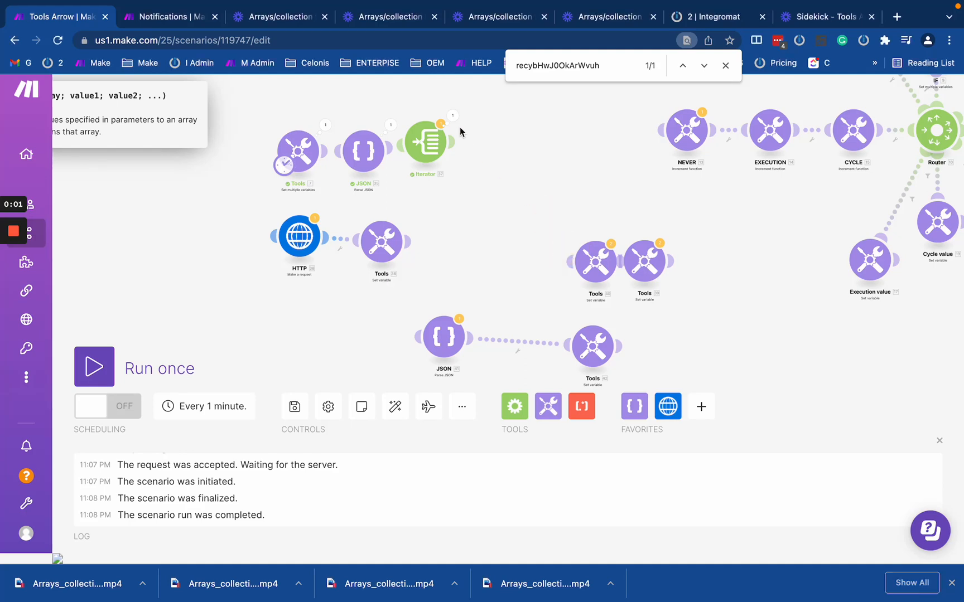
- Inspect the Iterator's output bundles and the JSON module's parsed messages collection
{"action": "left_click", "coordinate": [425, 146]}
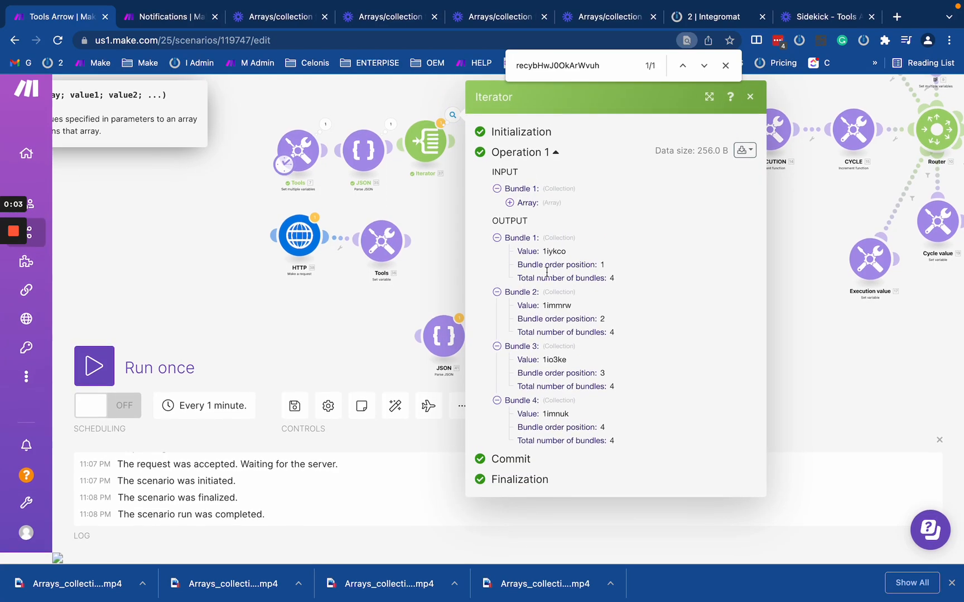
{"action": "left_click", "coordinate": [750, 97]}
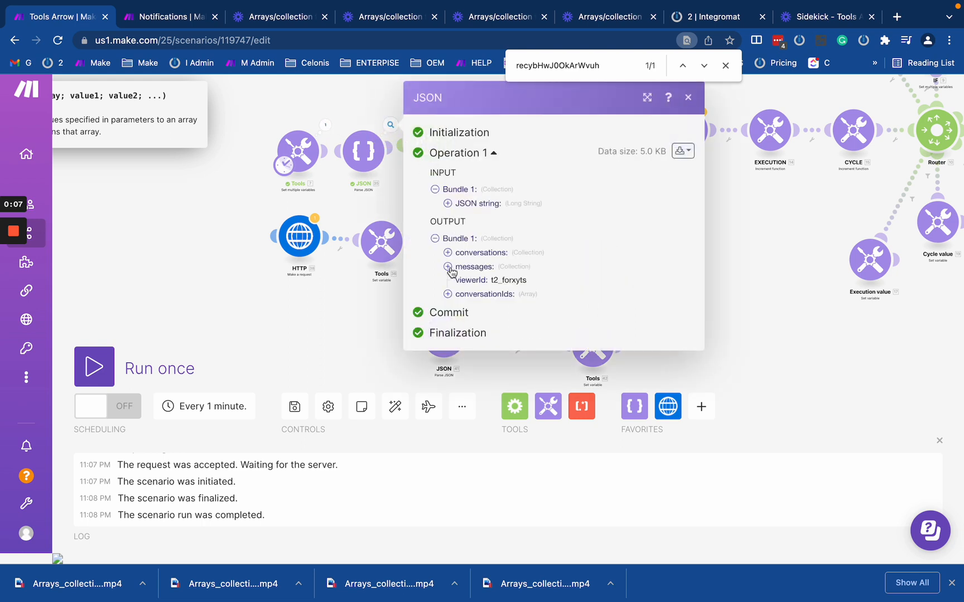
{"action": "left_click", "coordinate": [448, 266]}
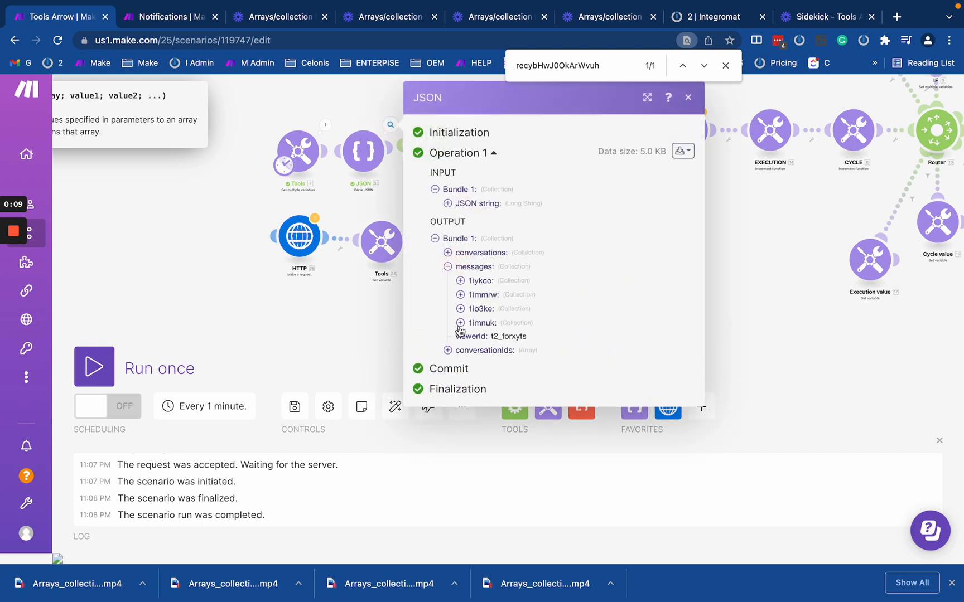
{"action": "left_click", "coordinate": [460, 281]}
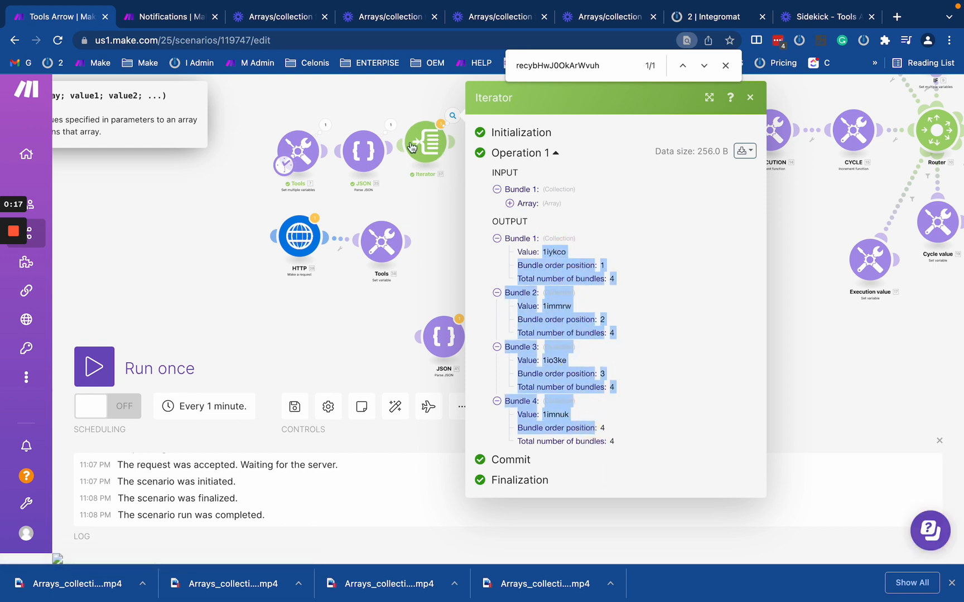
{"action": "left_click", "coordinate": [750, 98]}
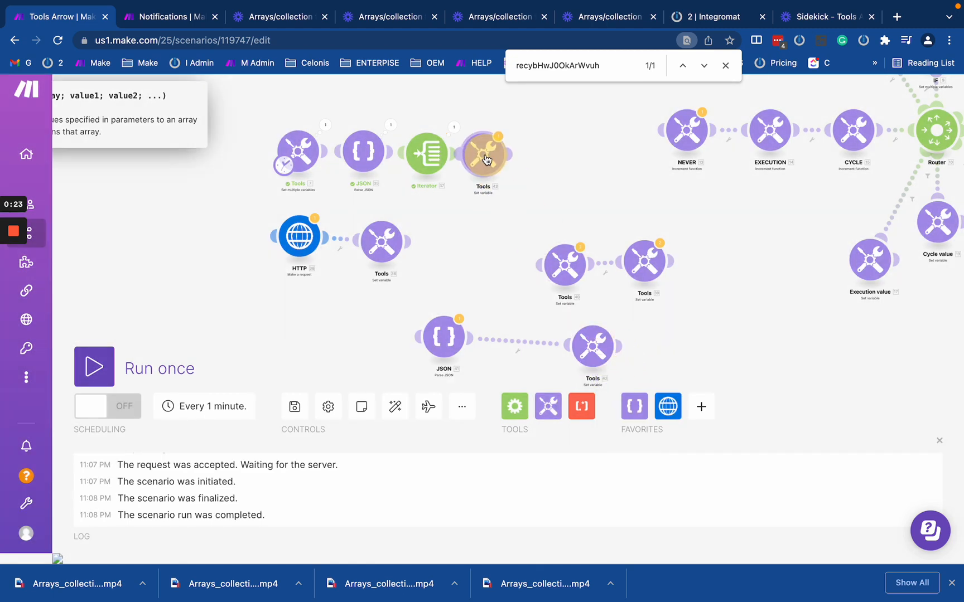
- Set the variable to get() of 35.messages, then run once and inspect its four operations
{"action": "left_click", "coordinate": [483, 153]}
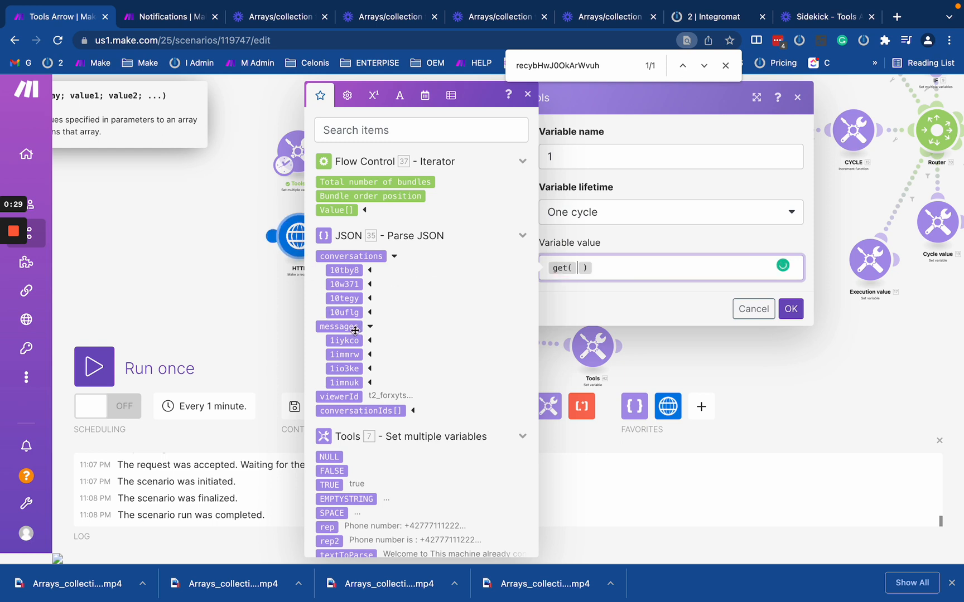
{"action": "left_click", "coordinate": [338, 326]}
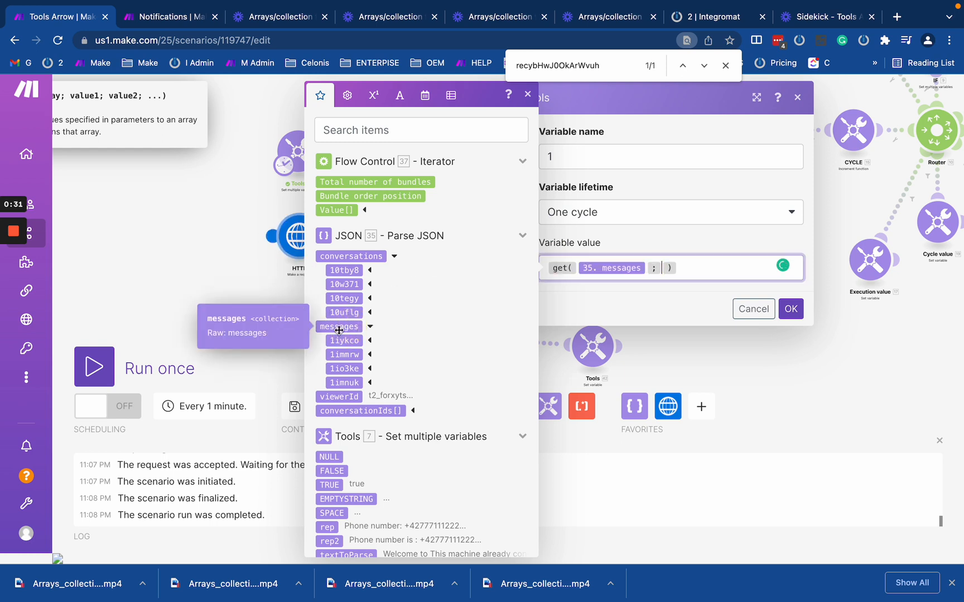
{"action": "left_click", "coordinate": [791, 309]}
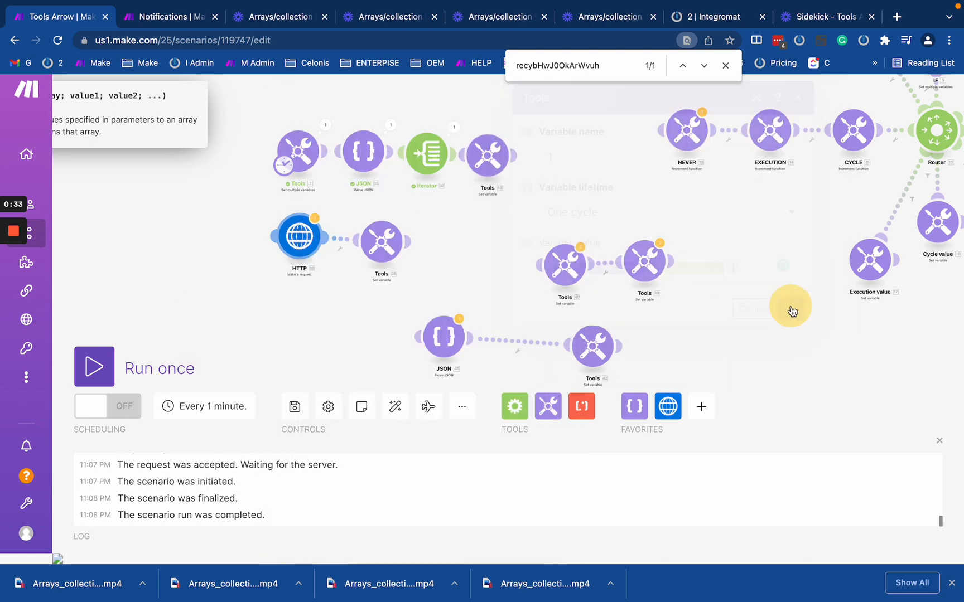
{"action": "left_click", "coordinate": [95, 366]}
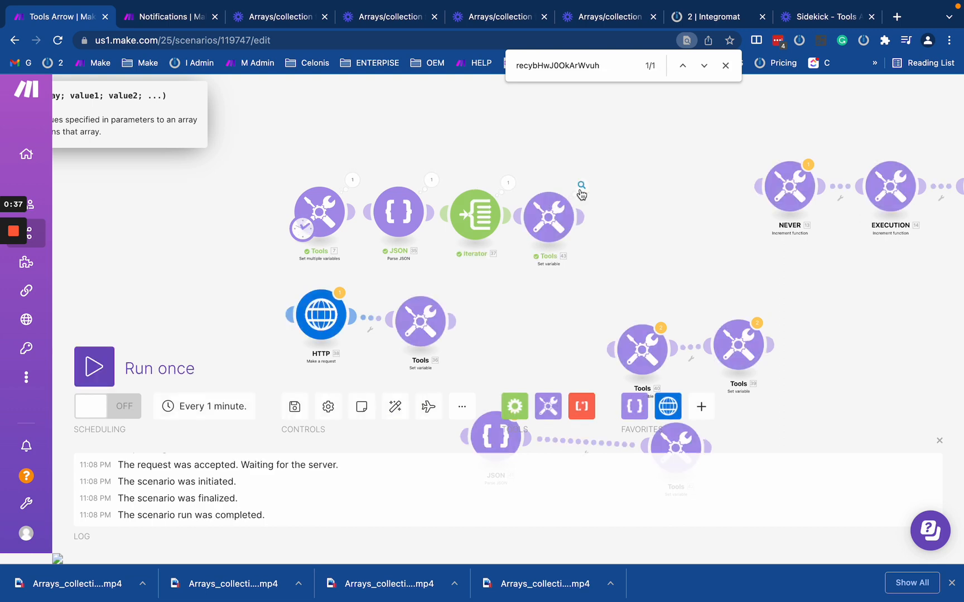
{"action": "left_click", "coordinate": [581, 186]}
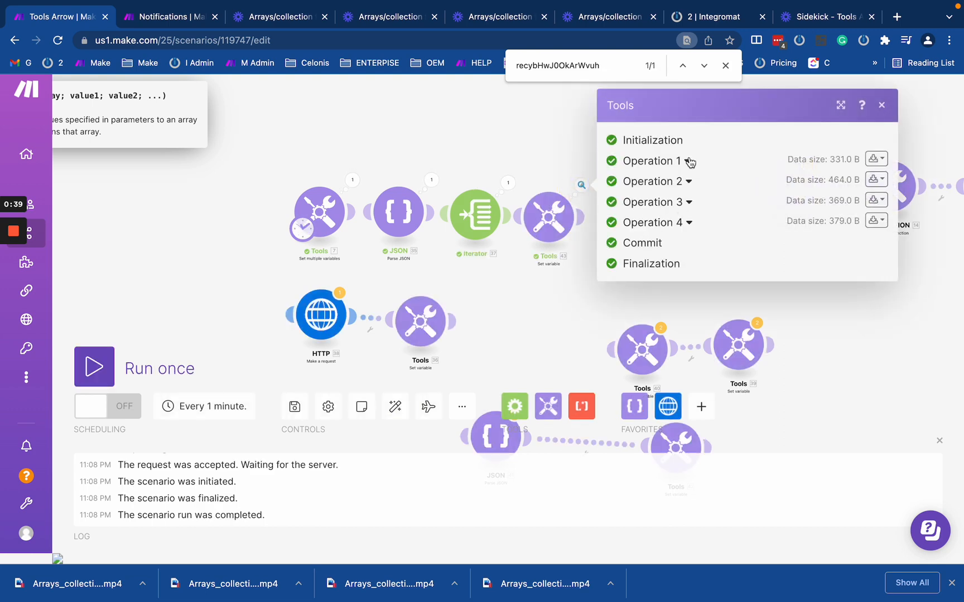
{"action": "left_click", "coordinate": [650, 161]}
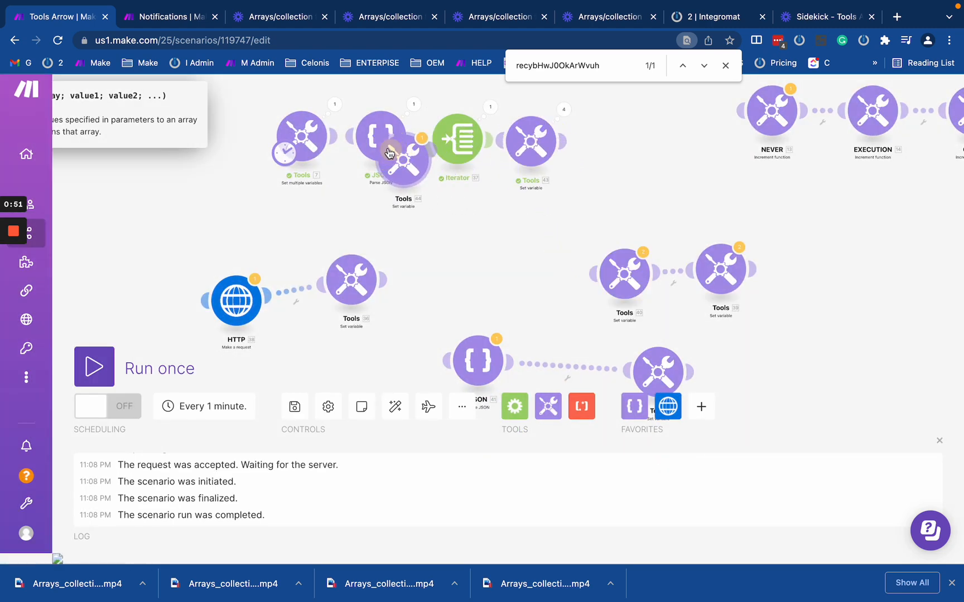
- Set the second variable's value to toArray(35.messages) and save the module
{"action": "left_click", "coordinate": [403, 154]}
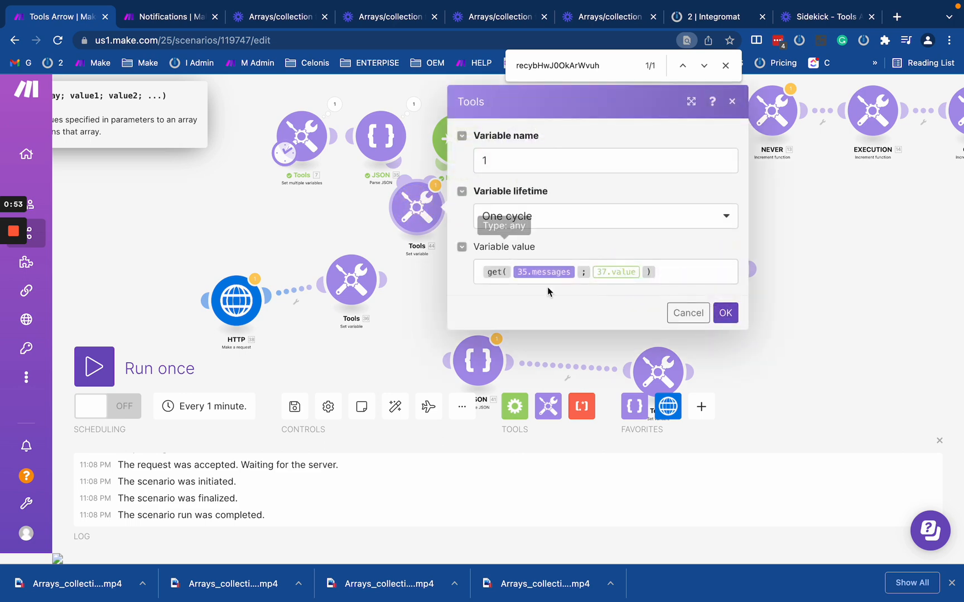
{"action": "left_click", "coordinate": [606, 271]}
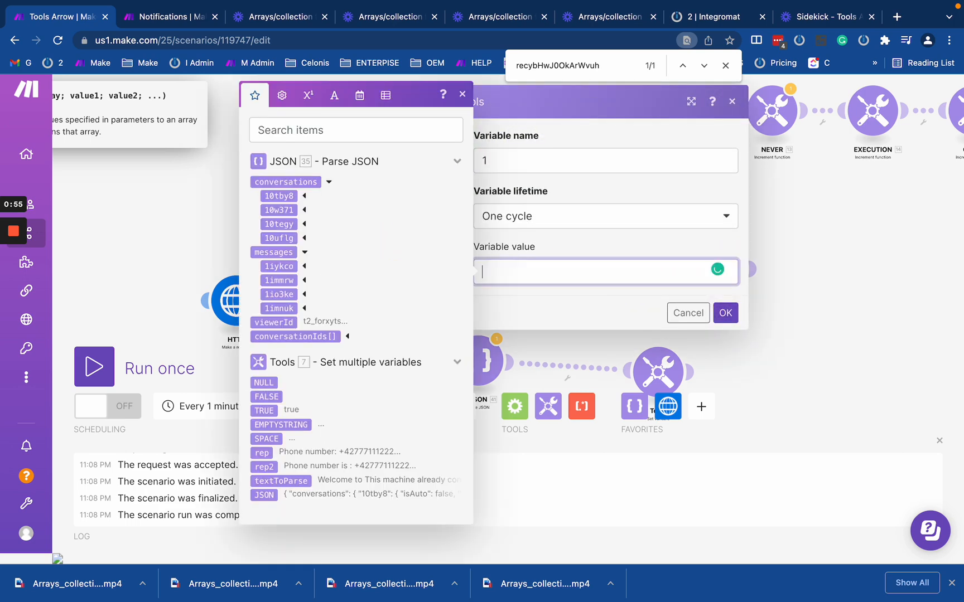
{"action": "left_click", "coordinate": [386, 97]}
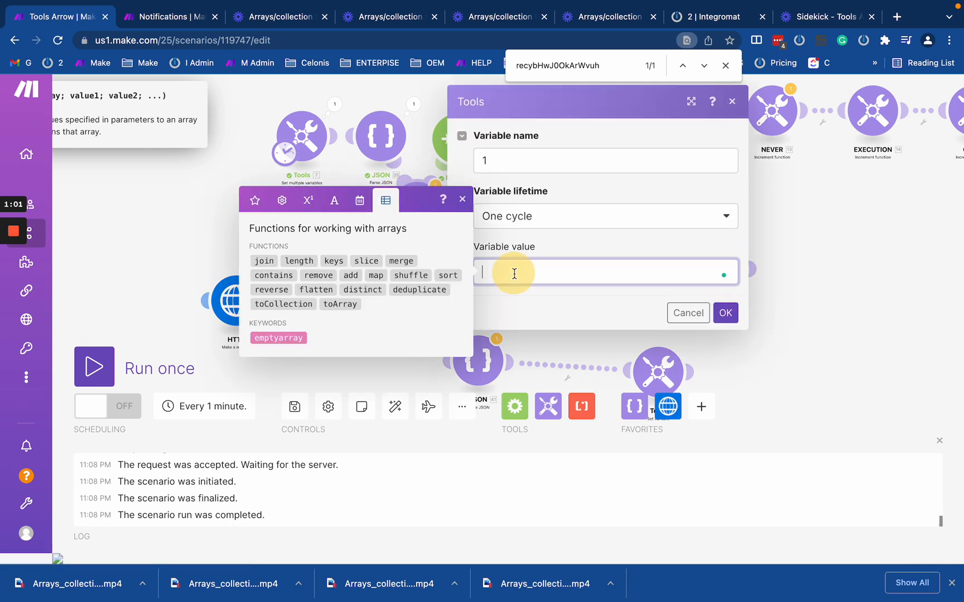
{"action": "left_click", "coordinate": [340, 304]}
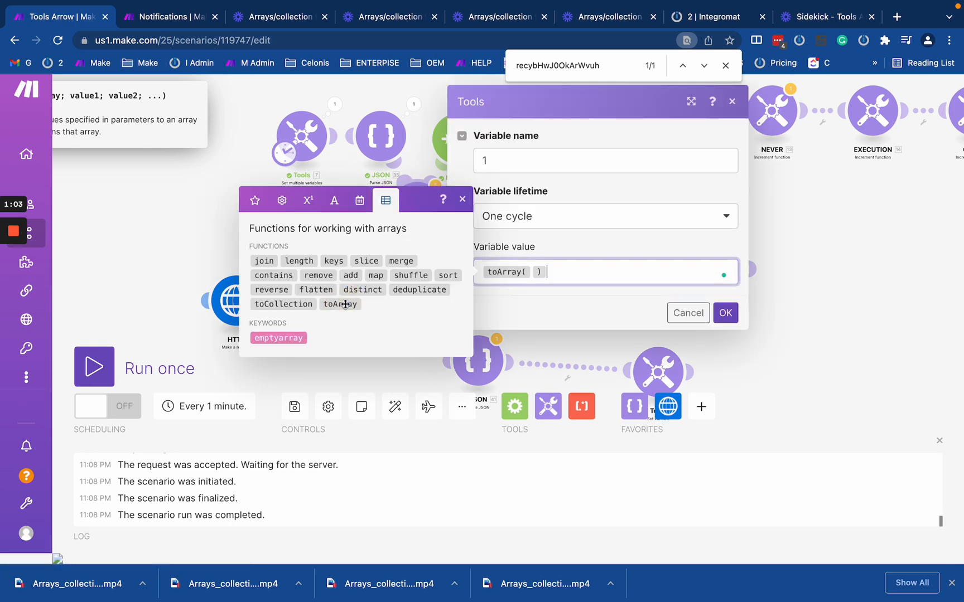
{"action": "mouse_move", "coordinate": [339, 303]}
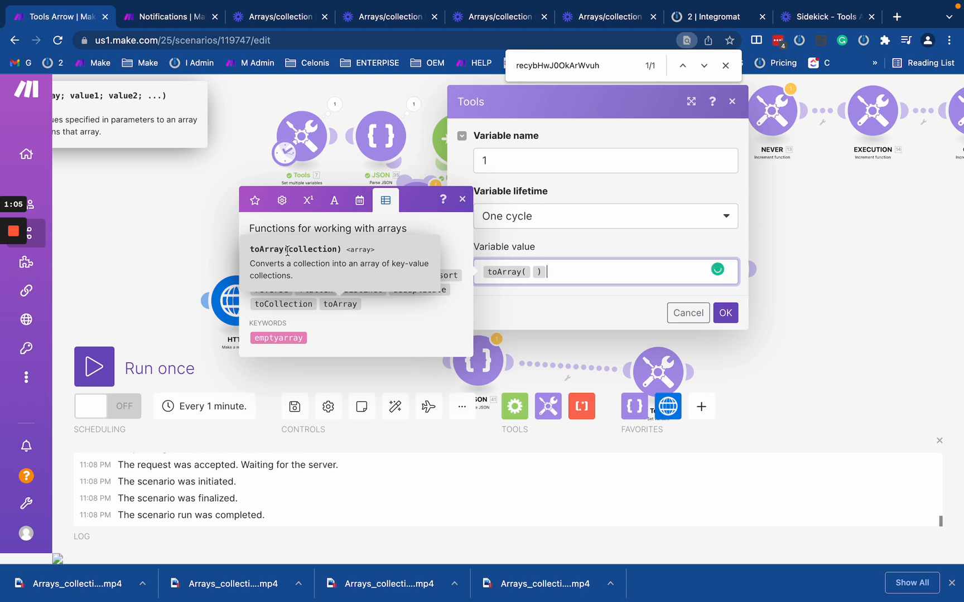
{"action": "left_click", "coordinate": [254, 200]}
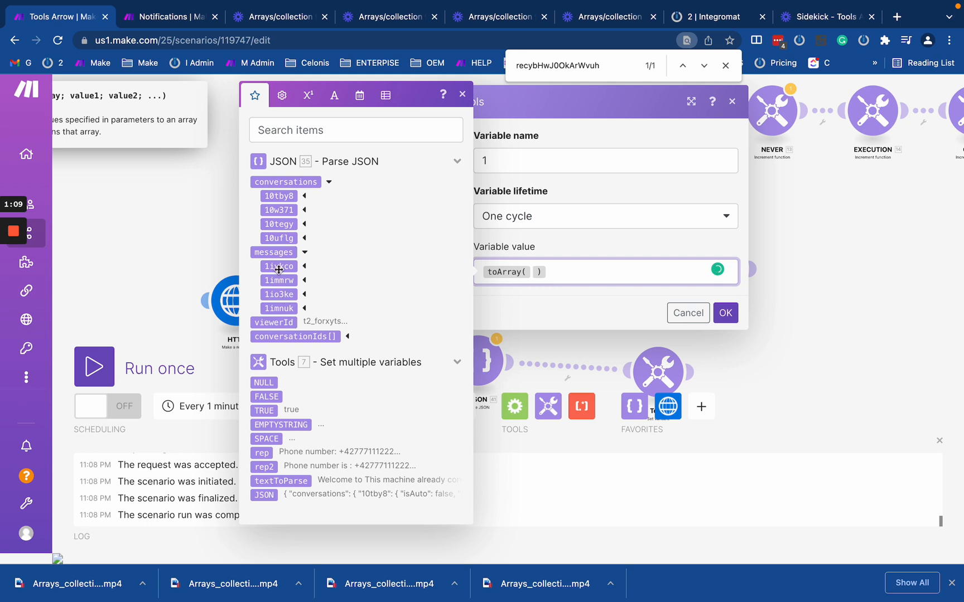
{"action": "mouse_move", "coordinate": [335, 318]}
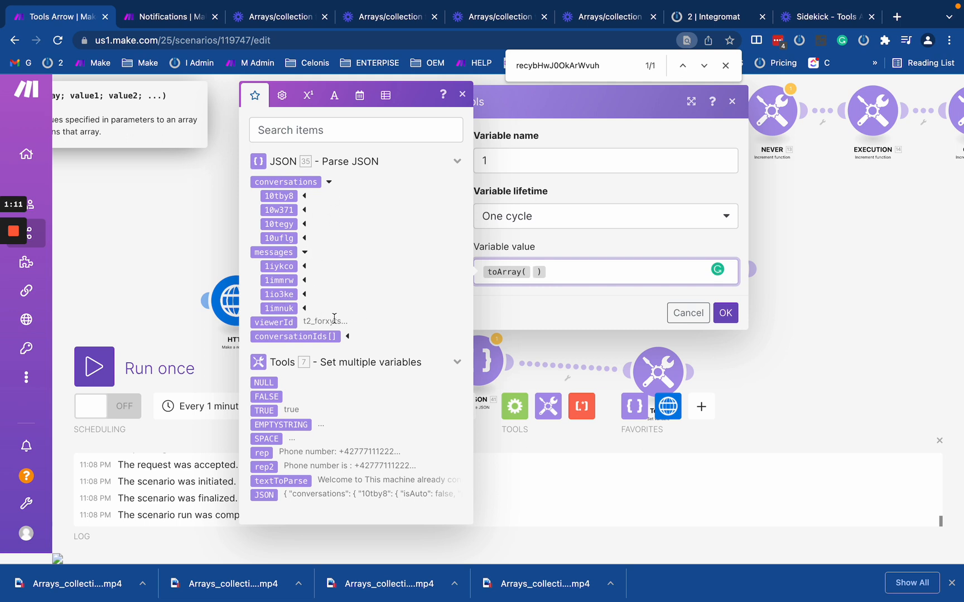
{"action": "mouse_move", "coordinate": [335, 203]}
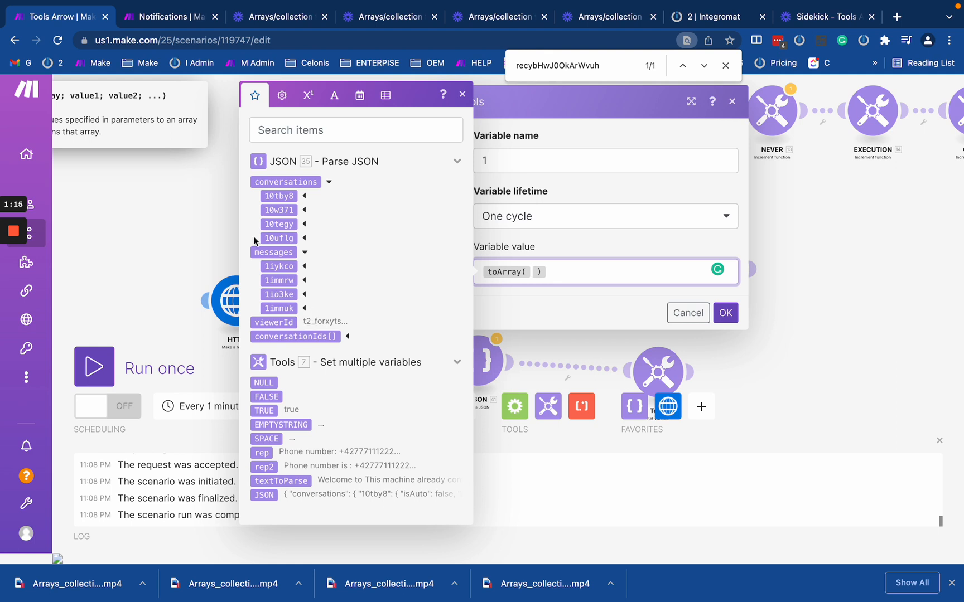
{"action": "left_click", "coordinate": [306, 252]}
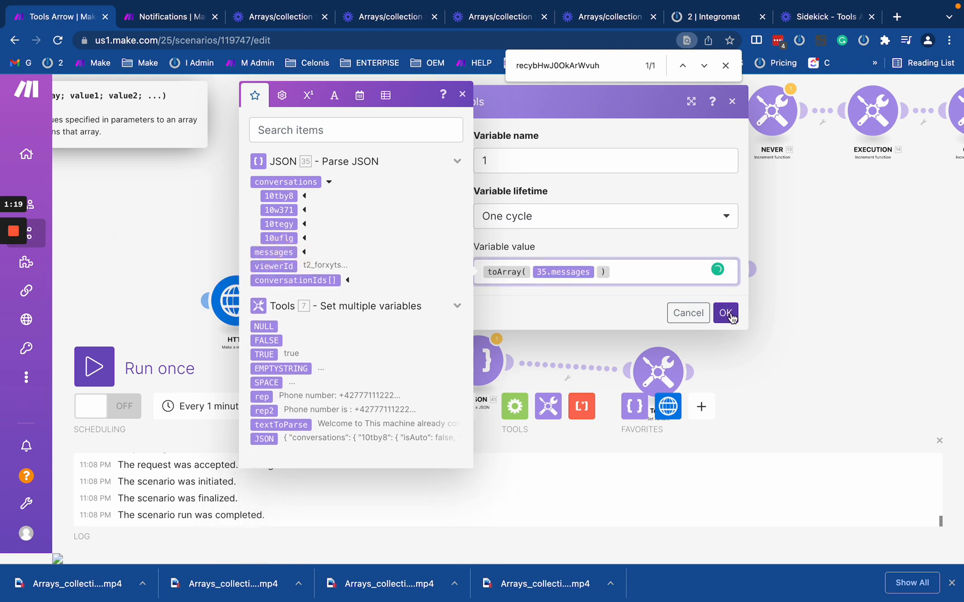
{"action": "left_click", "coordinate": [725, 313]}
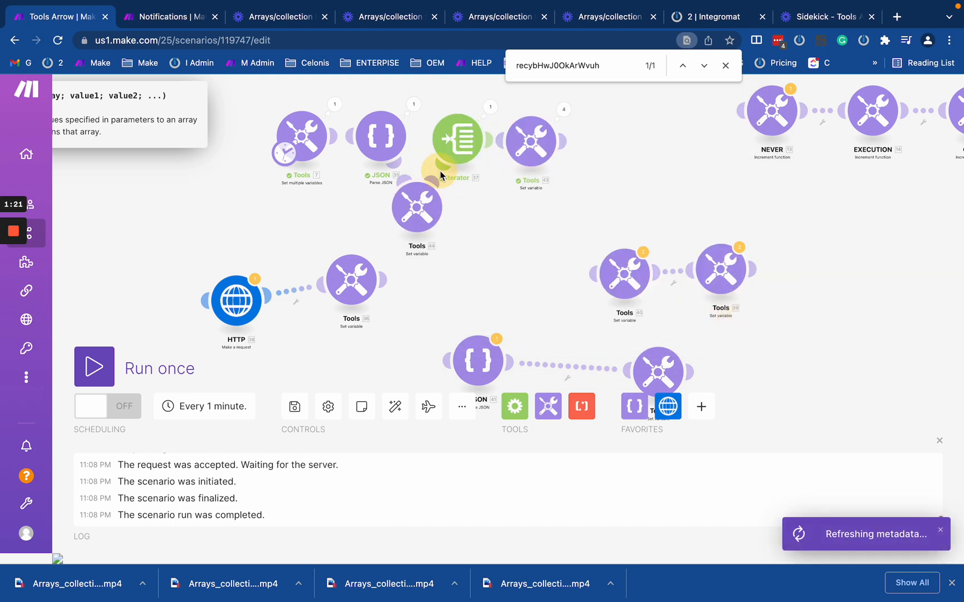
- Run once and expand the variable's output items to see key/value pairs
{"action": "left_click", "coordinate": [94, 366]}
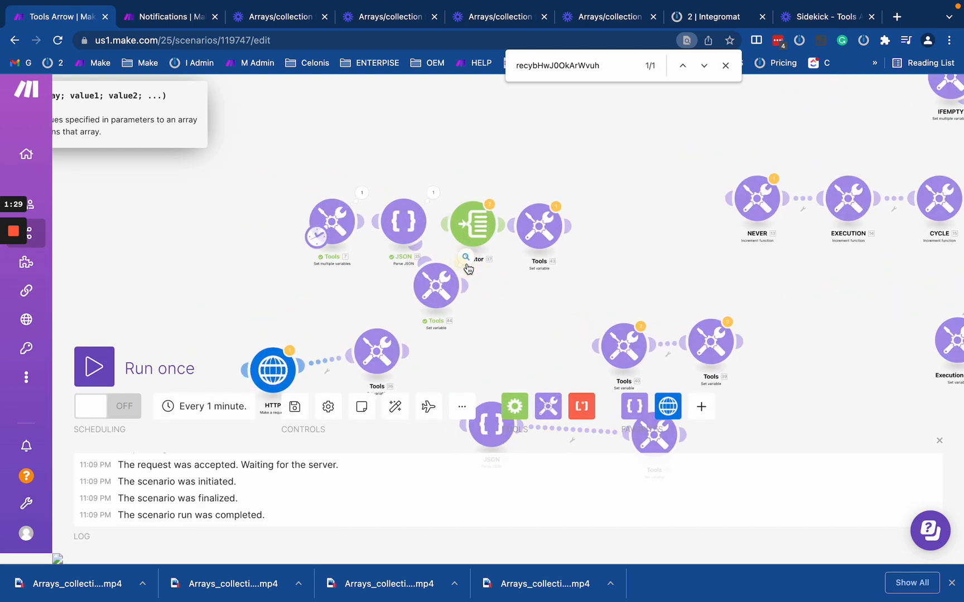
{"action": "left_click", "coordinate": [466, 257]}
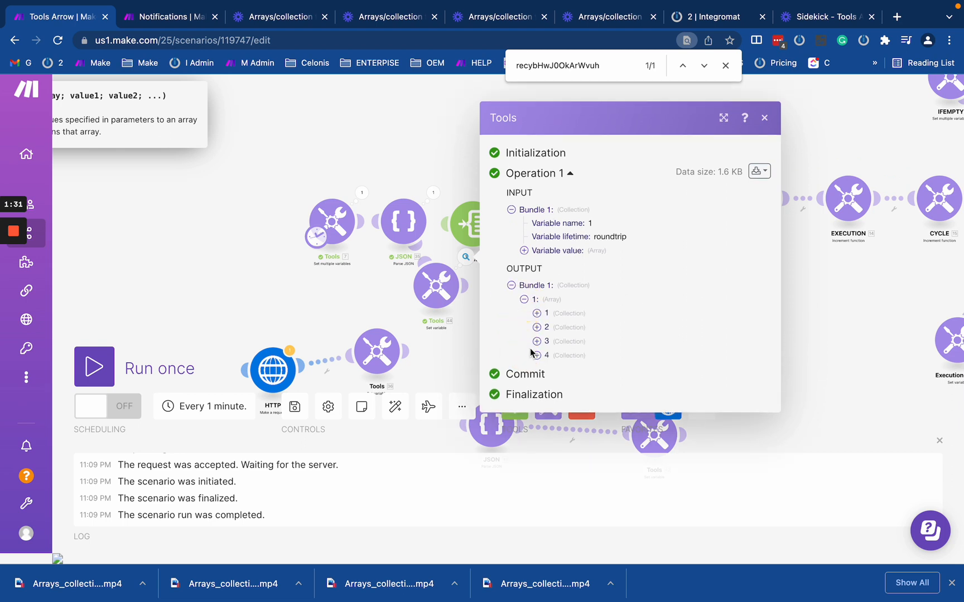
{"action": "left_click", "coordinate": [537, 313]}
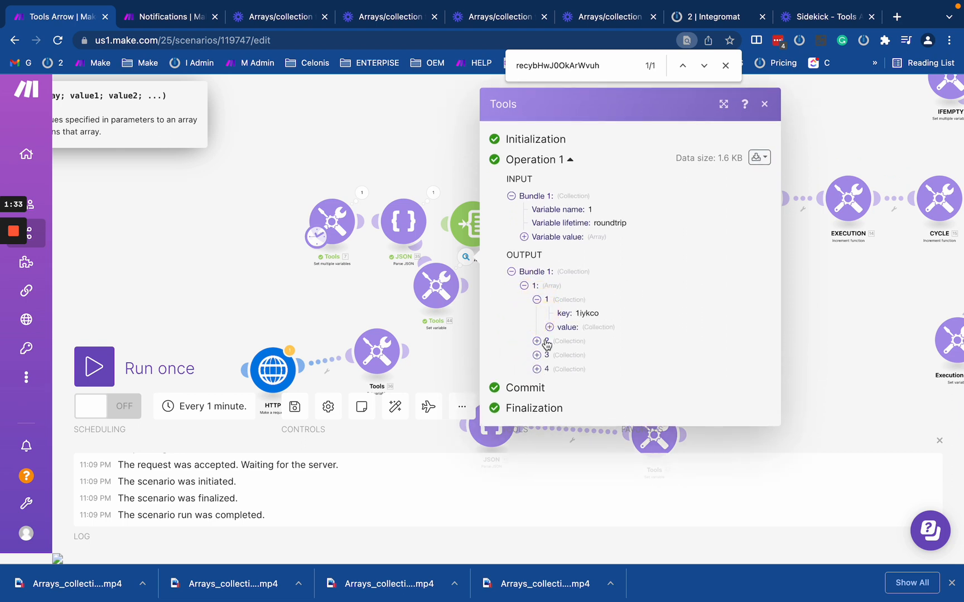
{"action": "left_click", "coordinate": [546, 326]}
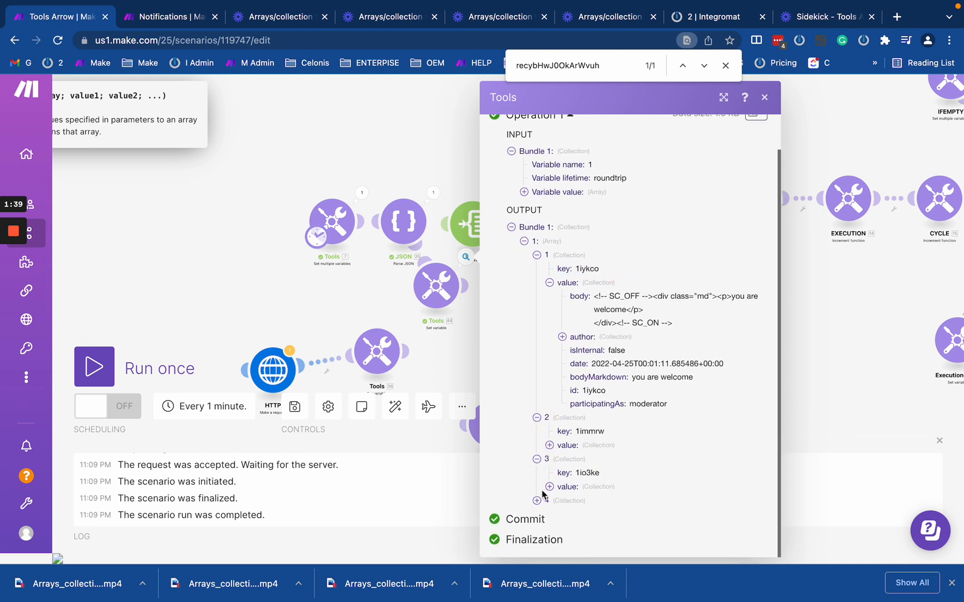
{"action": "scroll", "scroll_direction": "down", "scroll_amount": 3}
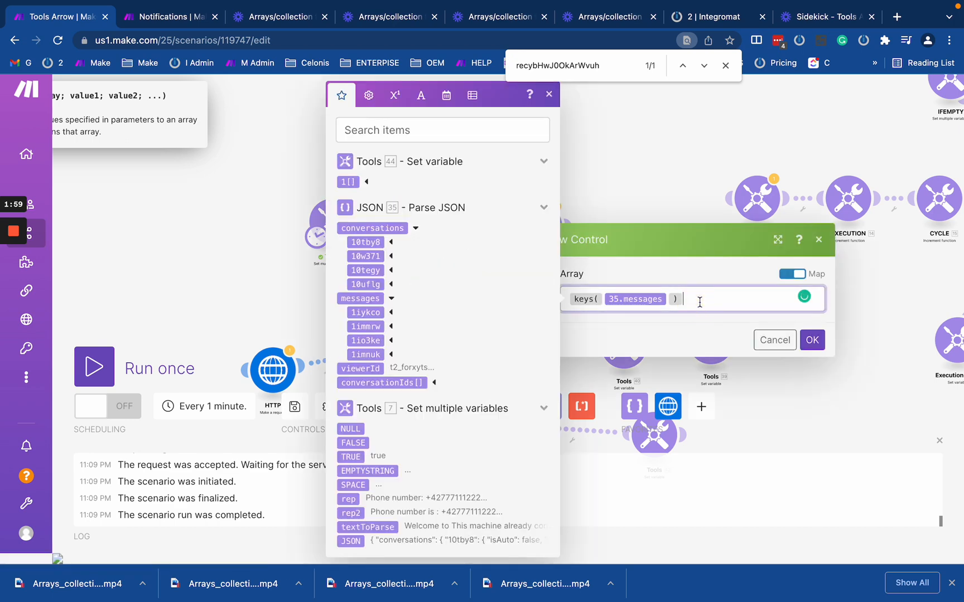
- Change the Iterator's array to toArray() with 35.messages mapped inside
{"action": "type", "text": "toArray("}
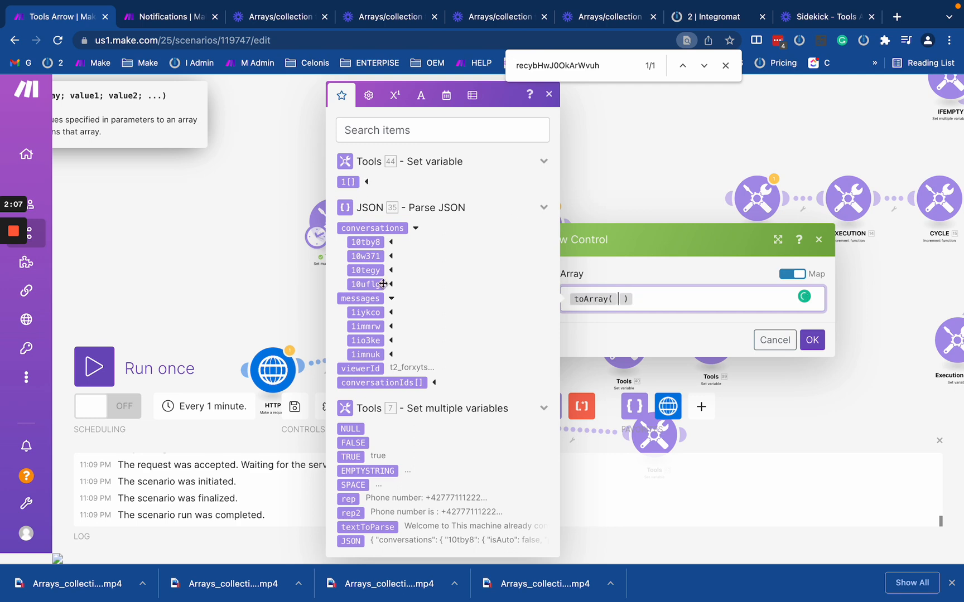
{"action": "left_click", "coordinate": [359, 298]}
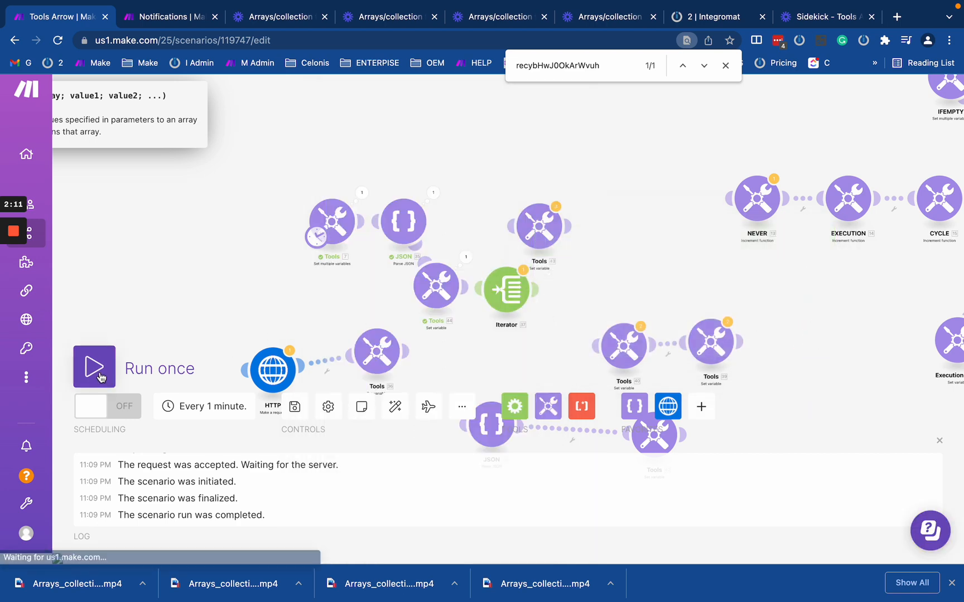
- Rerun, check the Iterator's four key/value bundles, then view the JSON module's messages output
{"action": "left_click", "coordinate": [94, 366]}
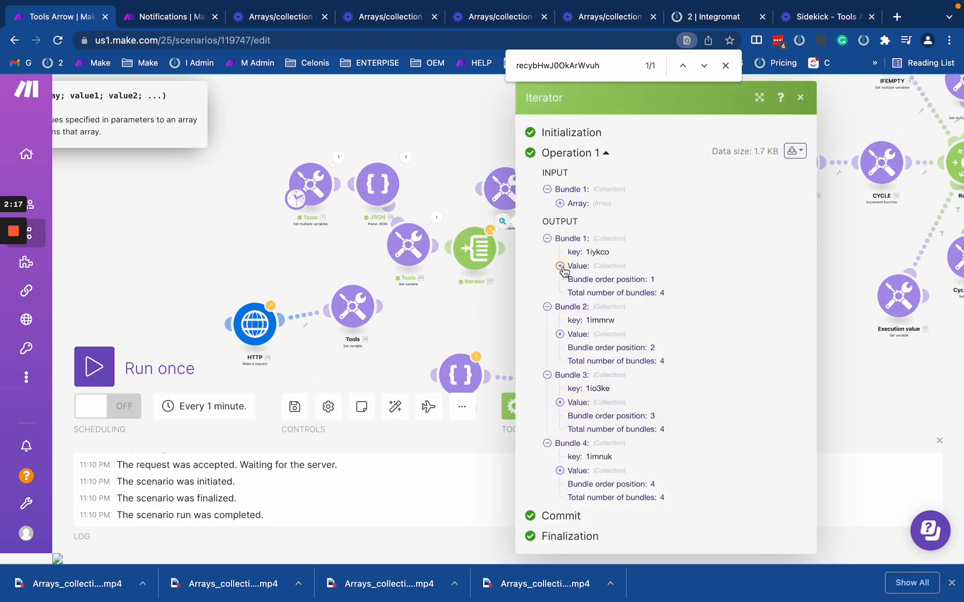
{"action": "left_click", "coordinate": [559, 265]}
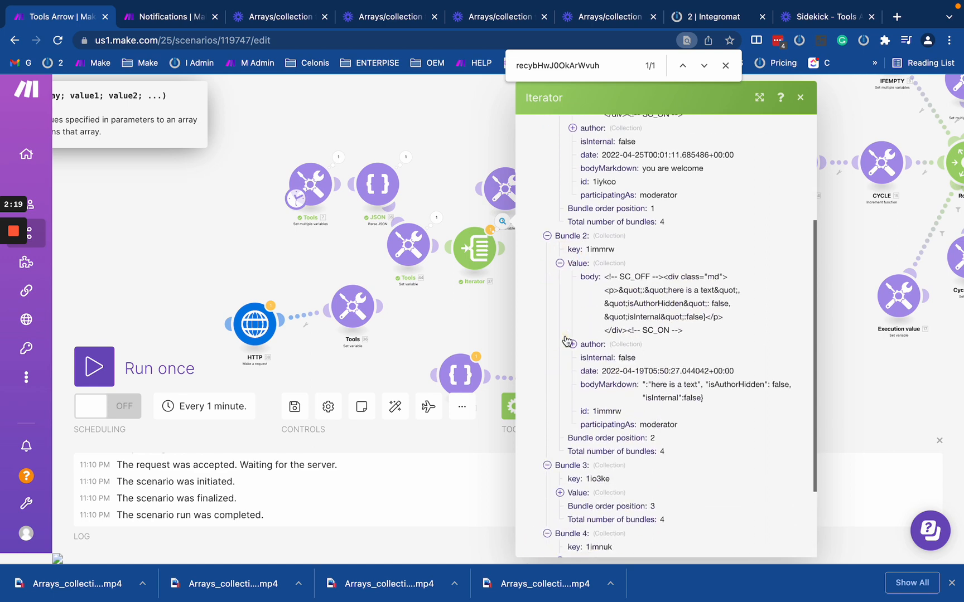
{"action": "left_click", "coordinate": [799, 98]}
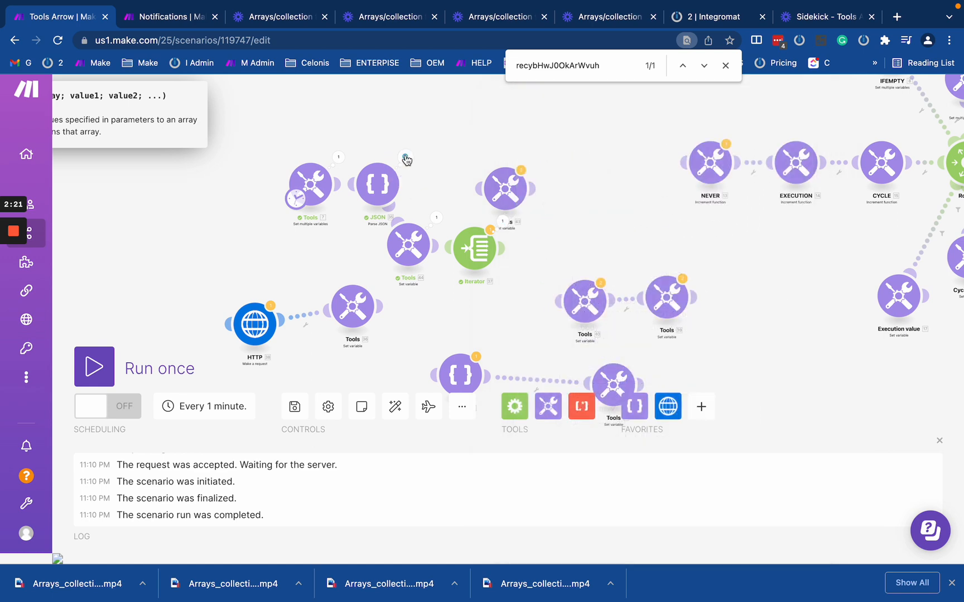
{"action": "left_click", "coordinate": [376, 185]}
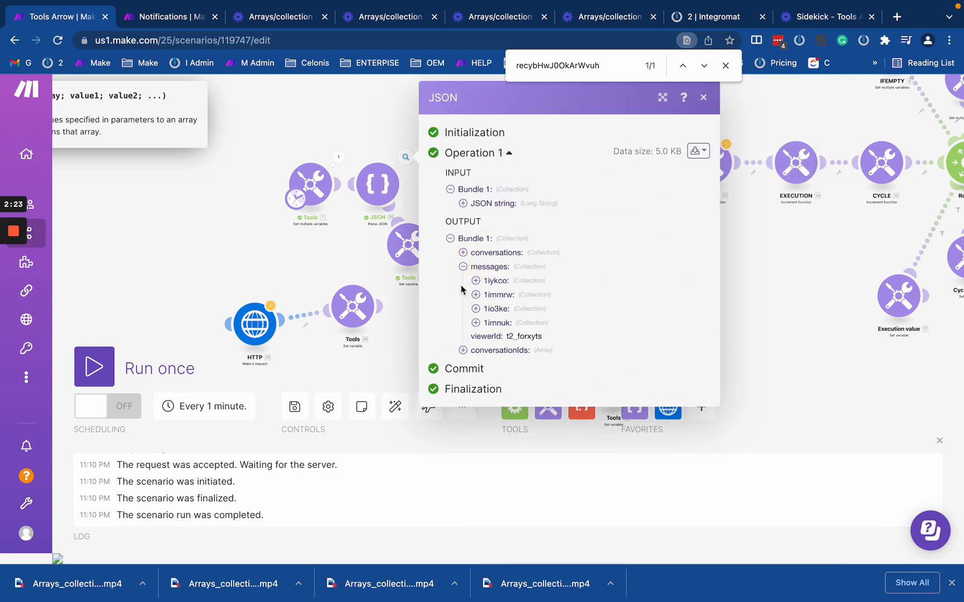